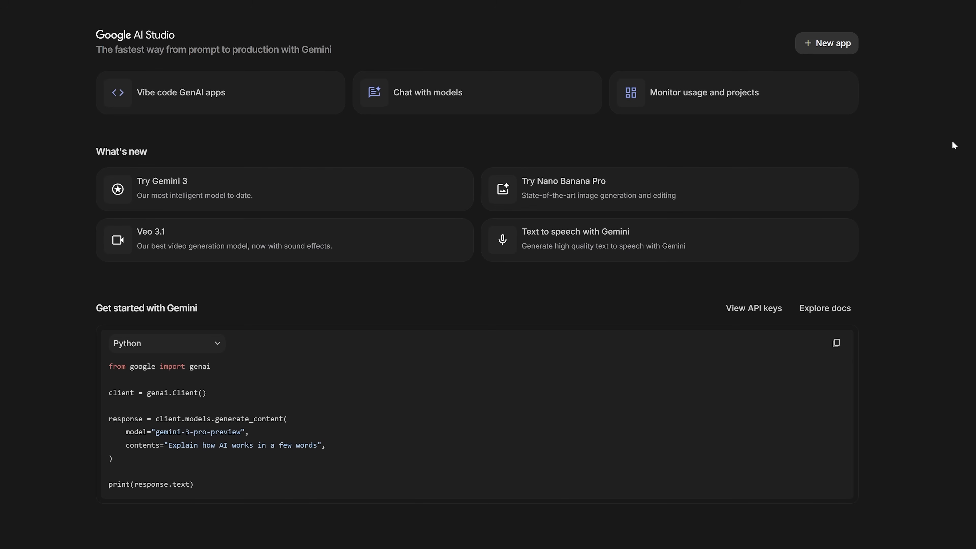
pyautogui.moveTo(566, 195)
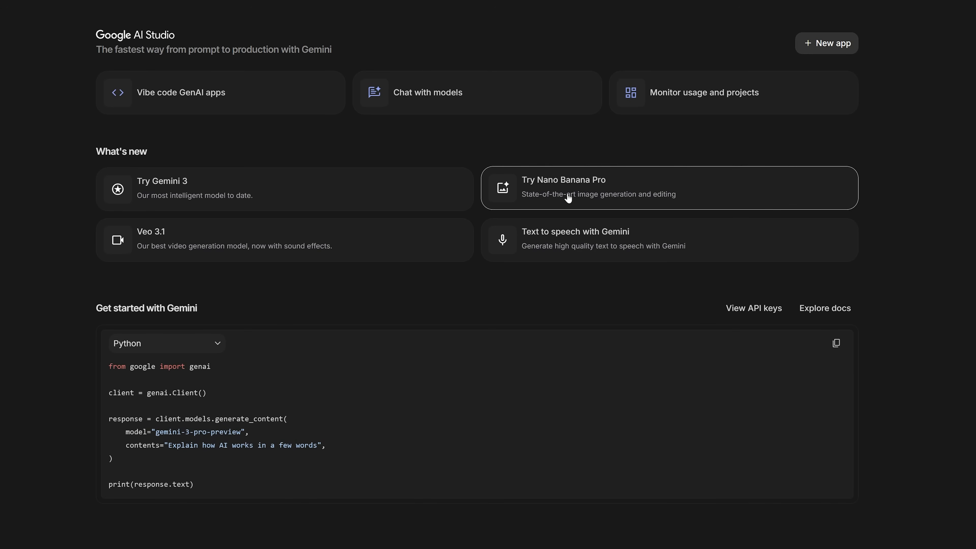
# Send a Nano Banana Pro prompt: pine forest background, mountain on the left, midday blue sky, photoreal.
pyautogui.click(668, 188)
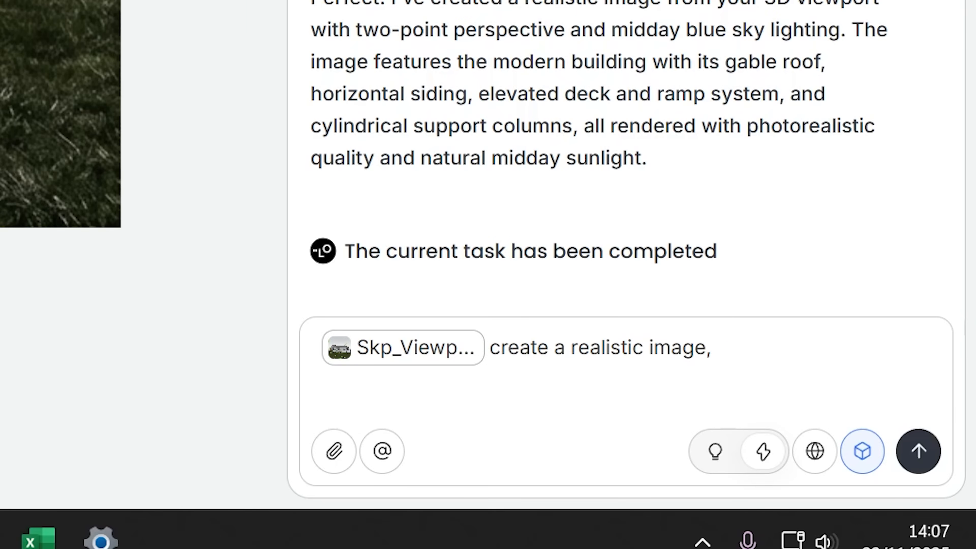
pyautogui.write('with pine forest in the bac')
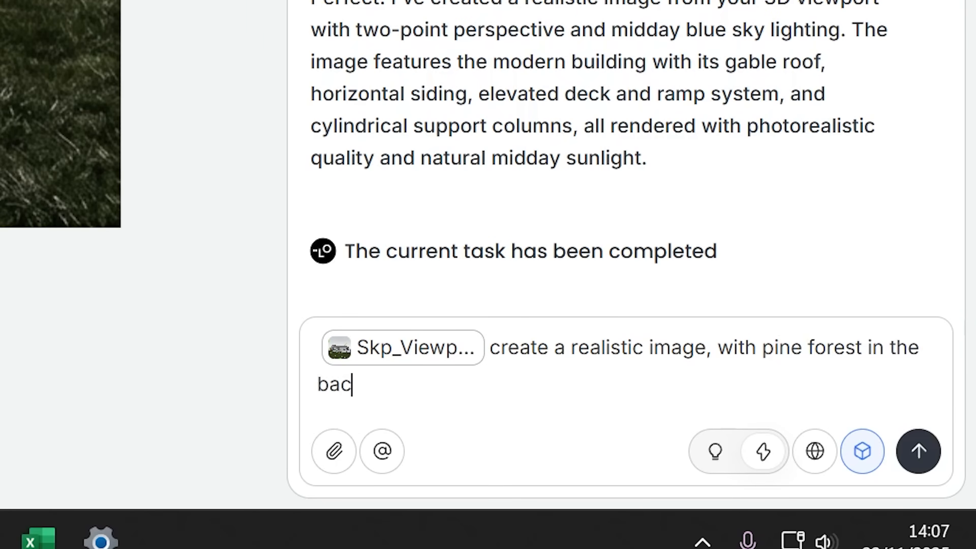
pyautogui.write('kground, mountain on the left')
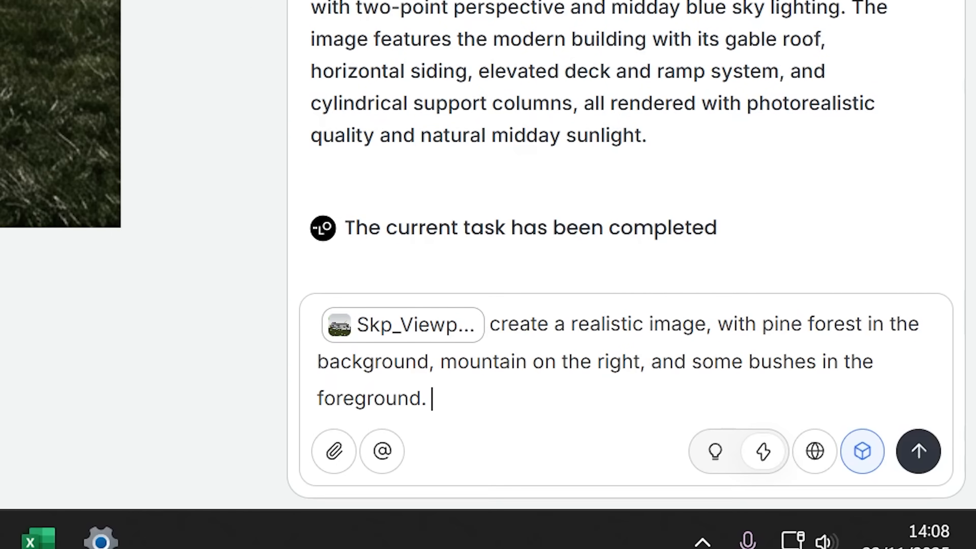
pyautogui.write('Midday blue sky. Photo r')
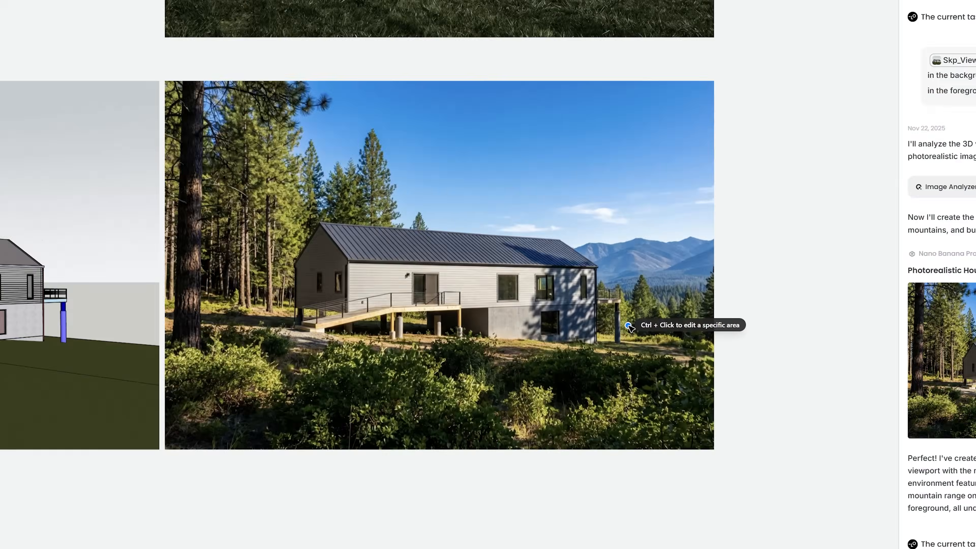
# Begin a follow-up prompt starting 'Add a blu' on the forest render.
pyautogui.write('Add a blu')
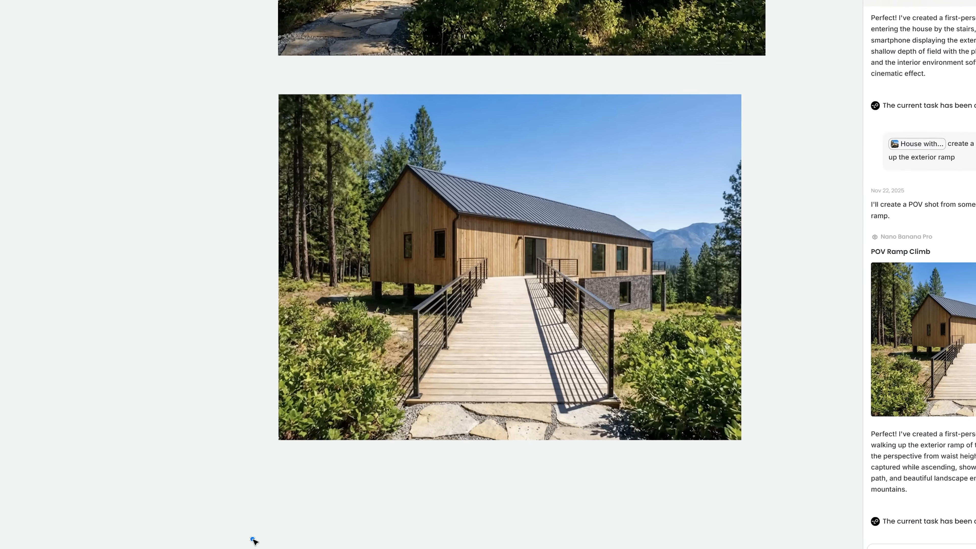
# Scroll down the canvas to view the ramp POV result.
pyautogui.scroll(-3)
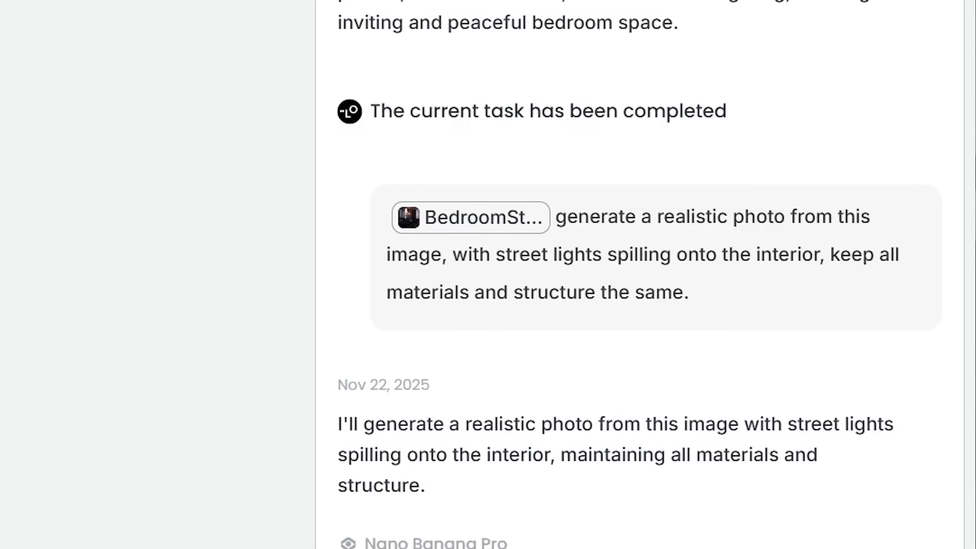
pyautogui.scroll(-3)
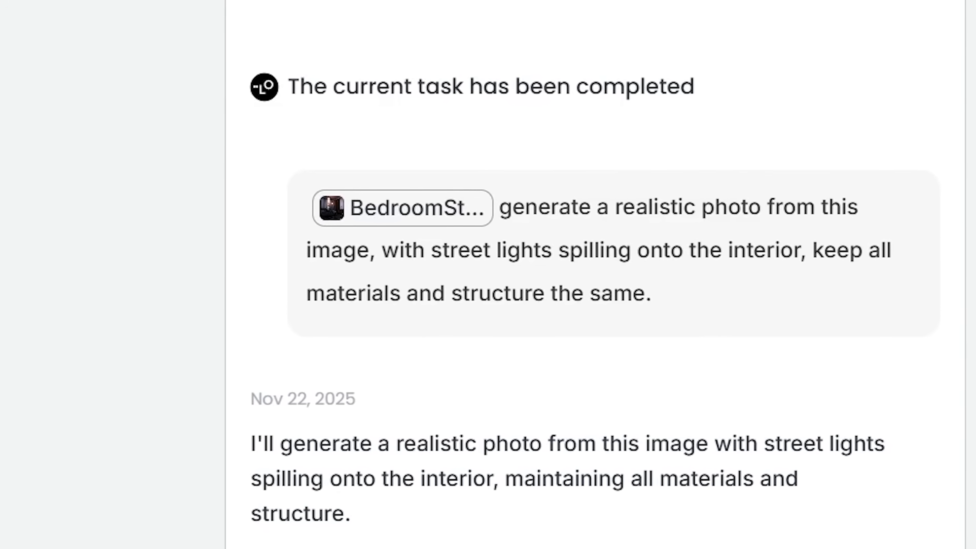
pyautogui.scroll(-3)
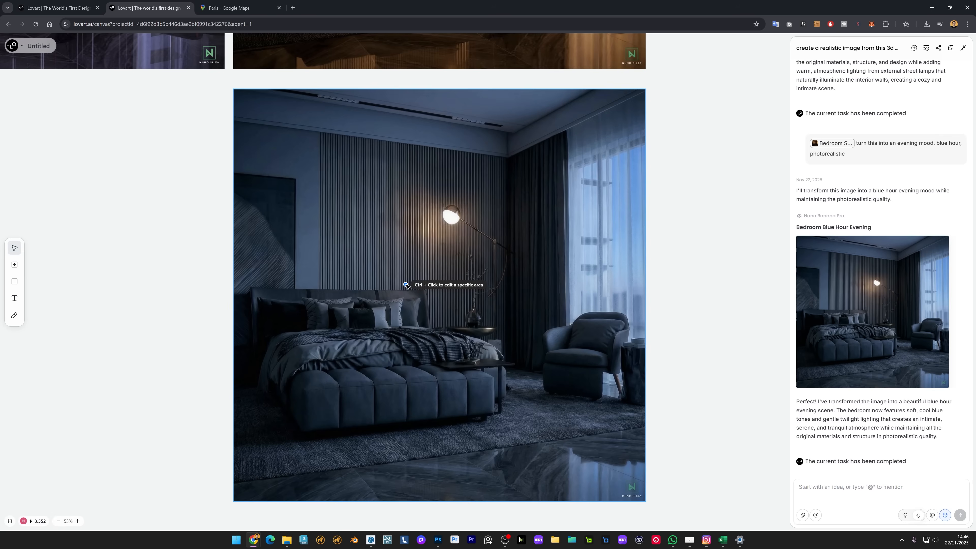
pyautogui.moveTo(454, 331)
pyautogui.write('Change to a overcast mood, with t')
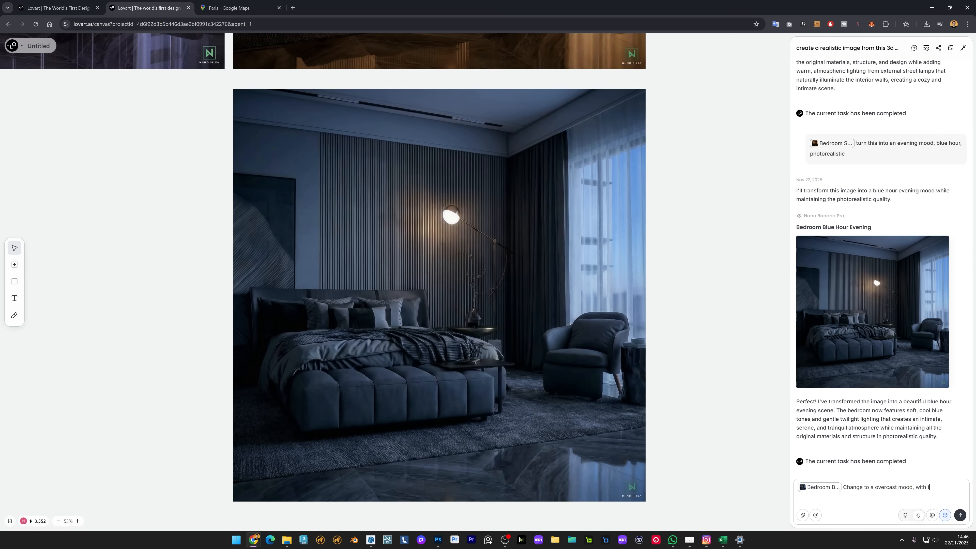
# Request the floor lamp on and the floor changed to oak, then view the relit bedroom.
pyautogui.write('he floorlamp on with warm lighhting.')
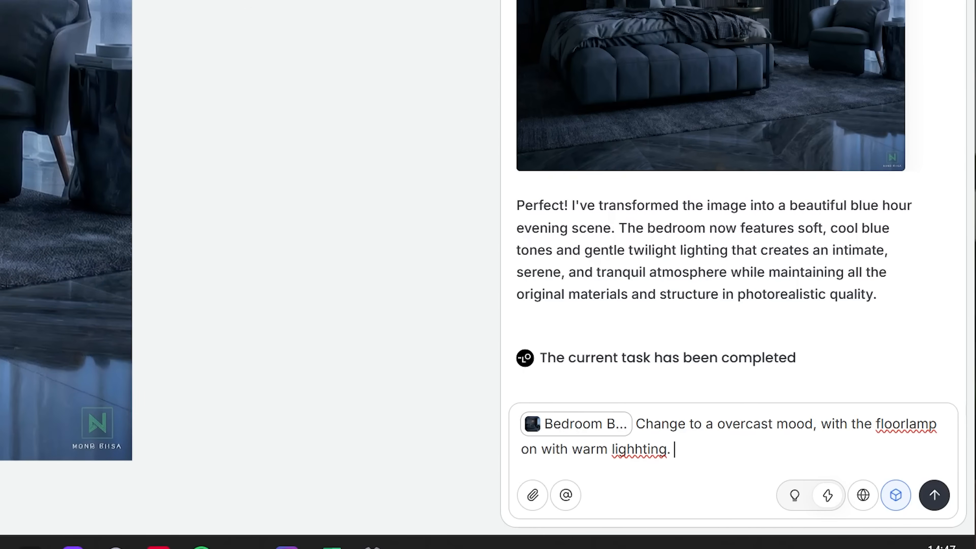
pyautogui.write('Change the floor to')
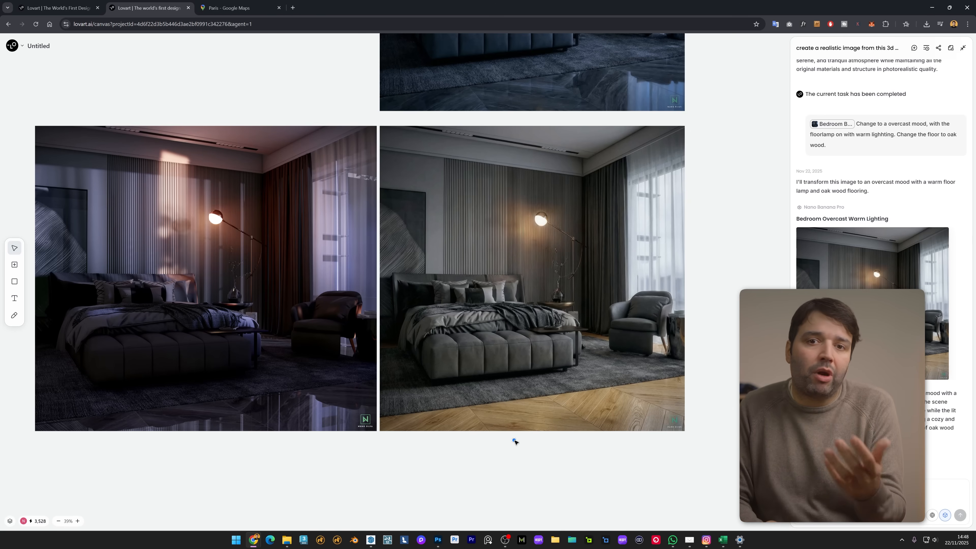
pyautogui.click(532, 277)
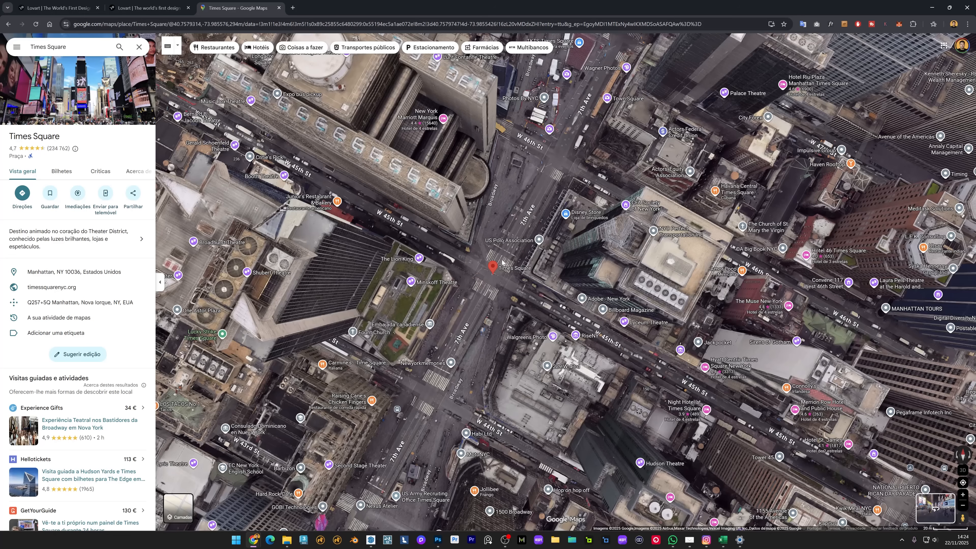
# Select Times Square on the Google Maps satellite view.
pyautogui.click(514, 269)
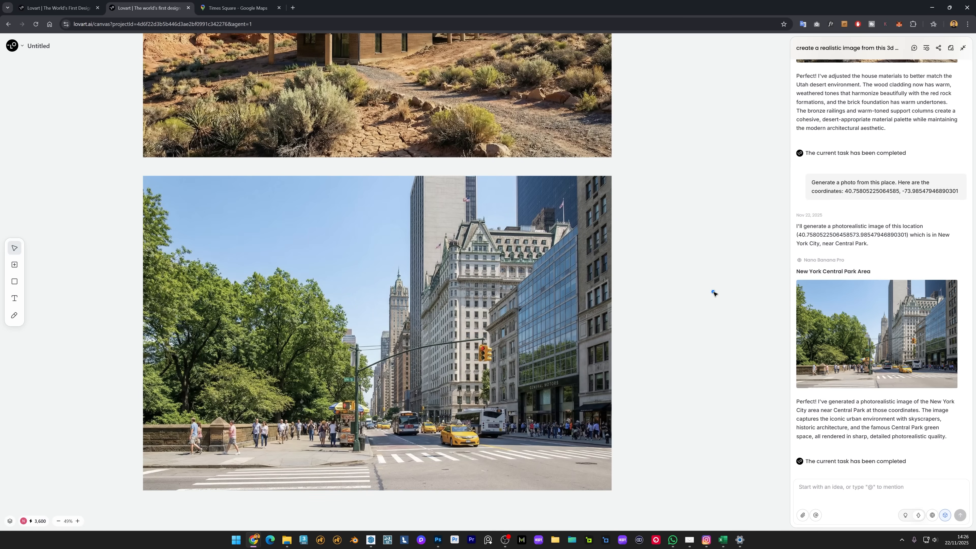
pyautogui.moveTo(716, 390)
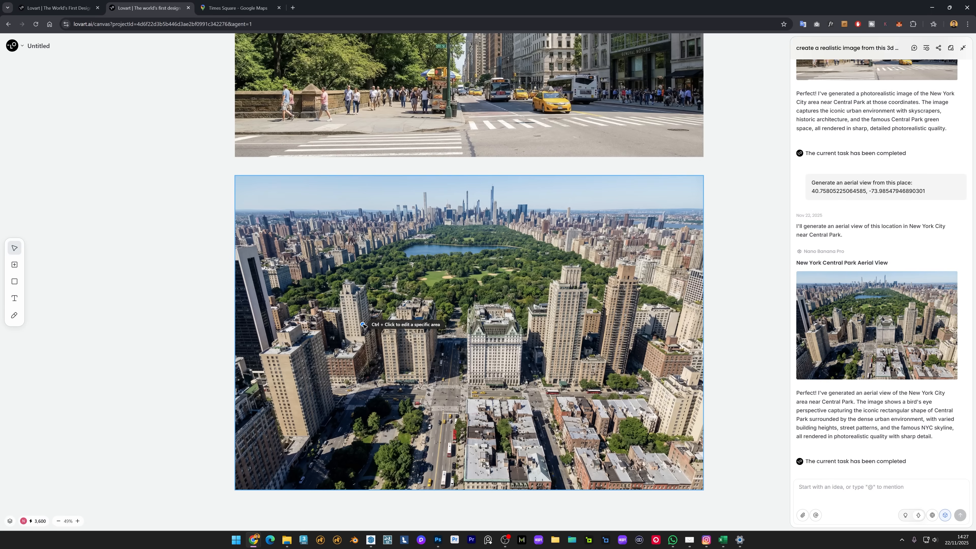
pyautogui.moveTo(491, 357)
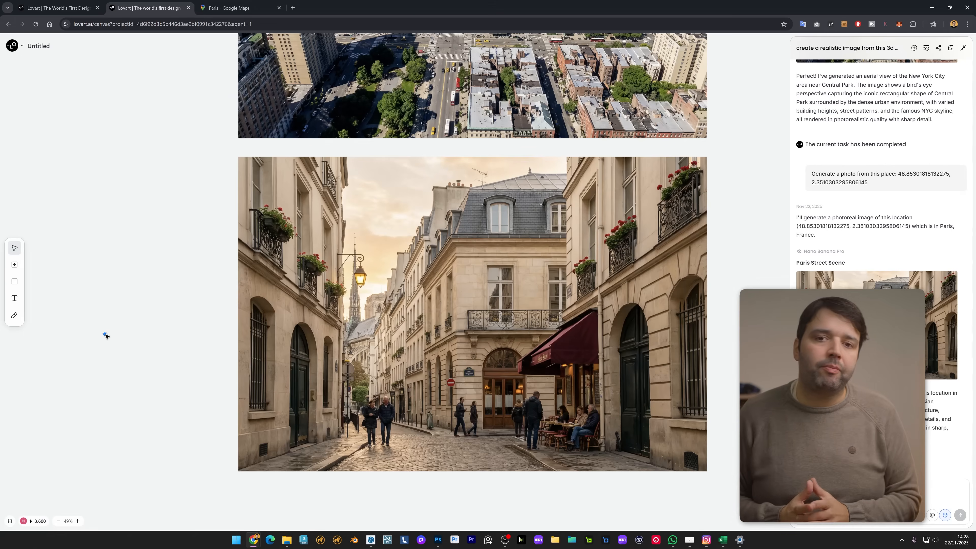
# Ask to 'generate a background view of a 5th floor apartment' from the Paris street image.
pyautogui.write('generate a background view of a 5th floor')
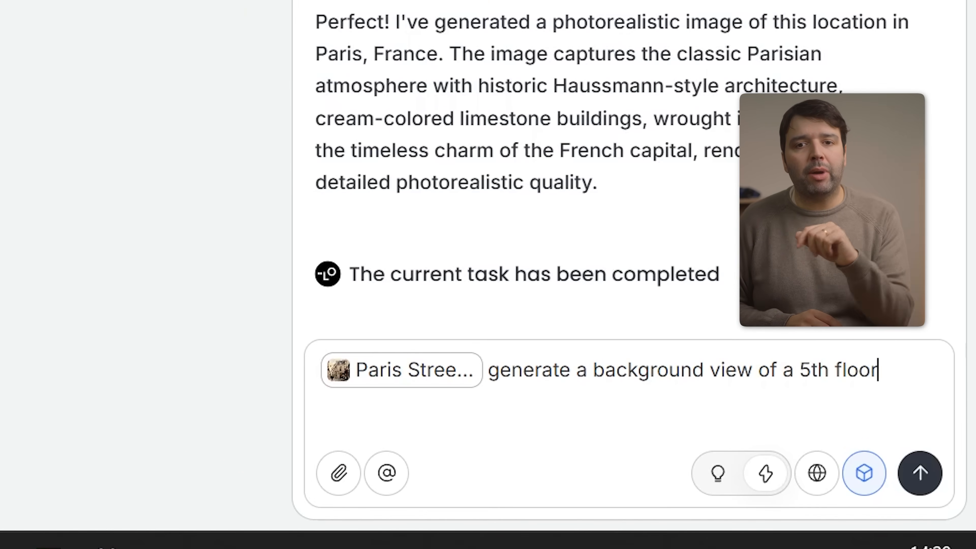
pyautogui.write('apartment')
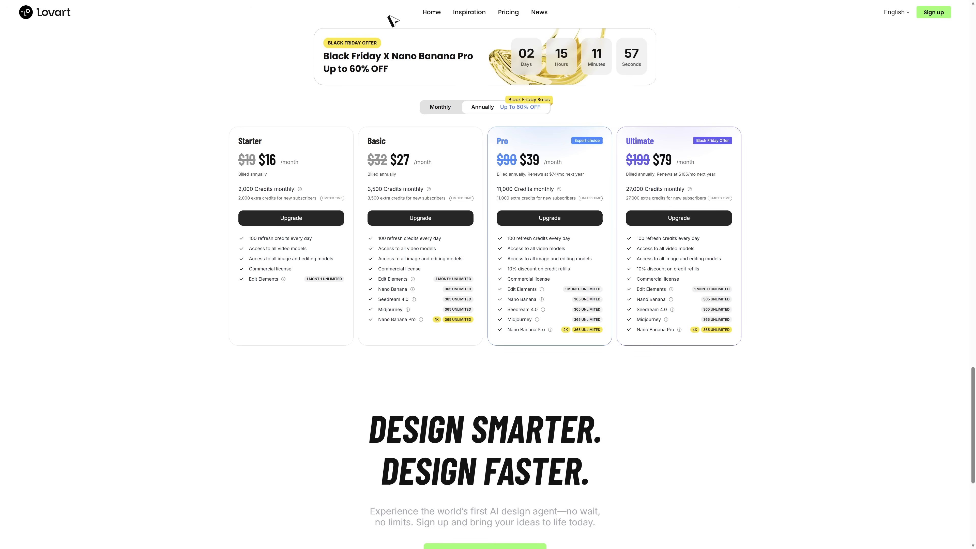
pyautogui.moveTo(624, 25)
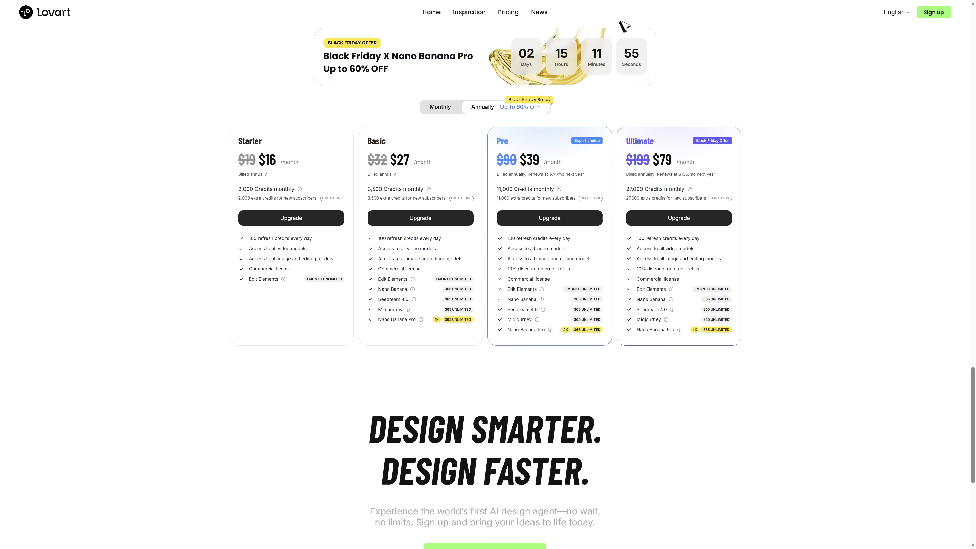
pyautogui.moveTo(674, 31)
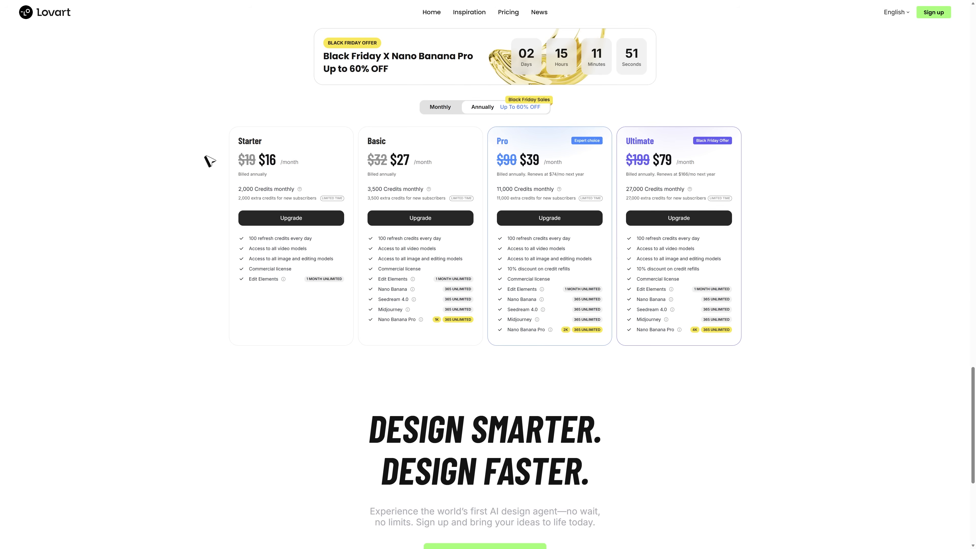
pyautogui.moveTo(487, 147)
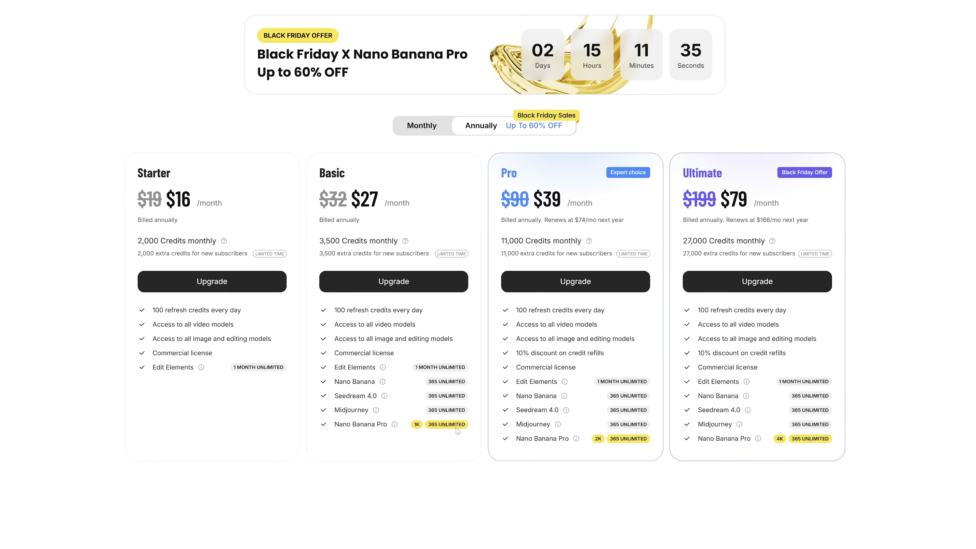
# Scroll down the pricing page to the Starter, Basic, Pro and Ultimate plan cards.
pyautogui.scroll(-3)
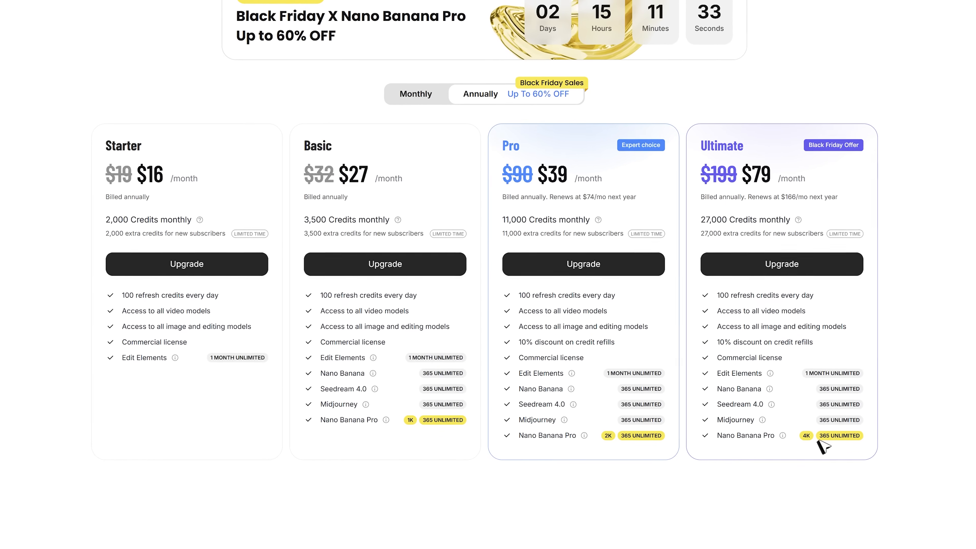
pyautogui.scroll(-3)
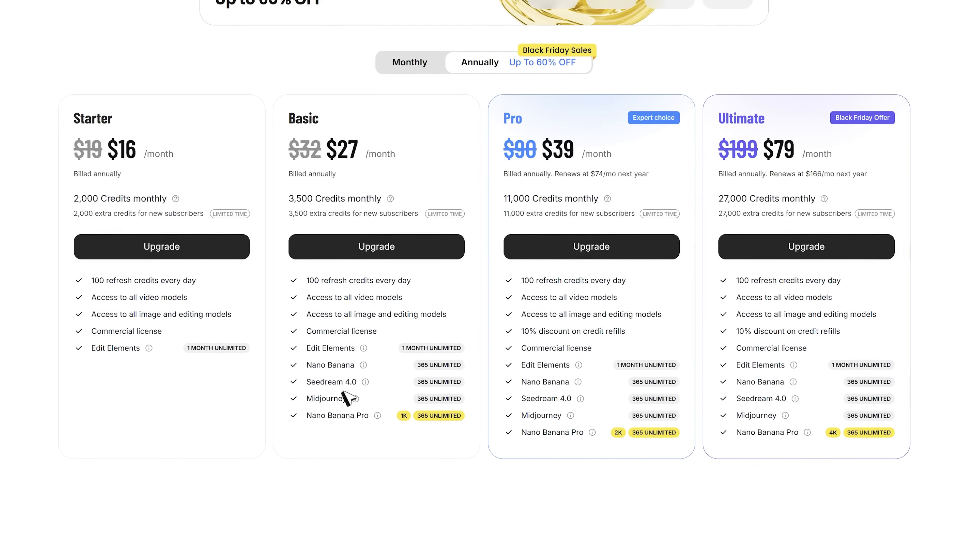